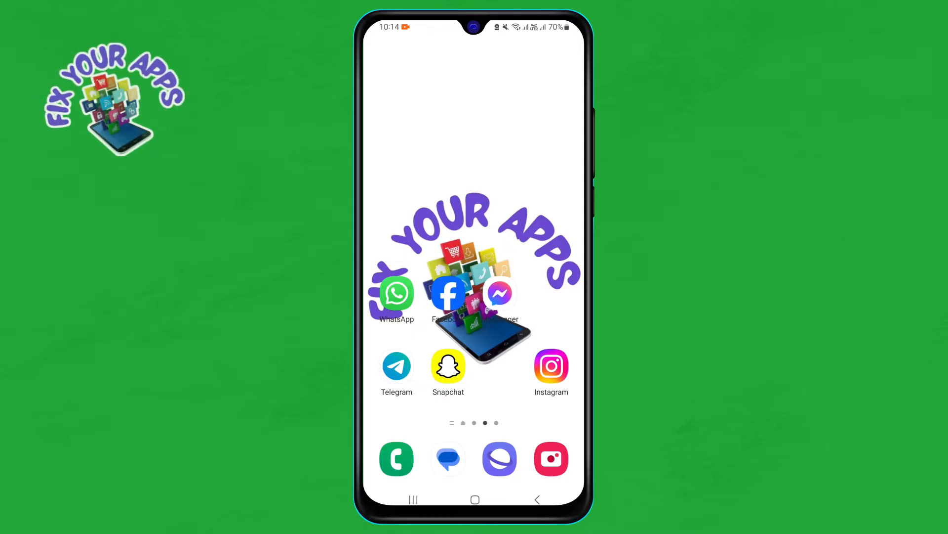
# Step: Launch WhatsApp from the home screen so the chats list shows
pyautogui.click(396, 294)
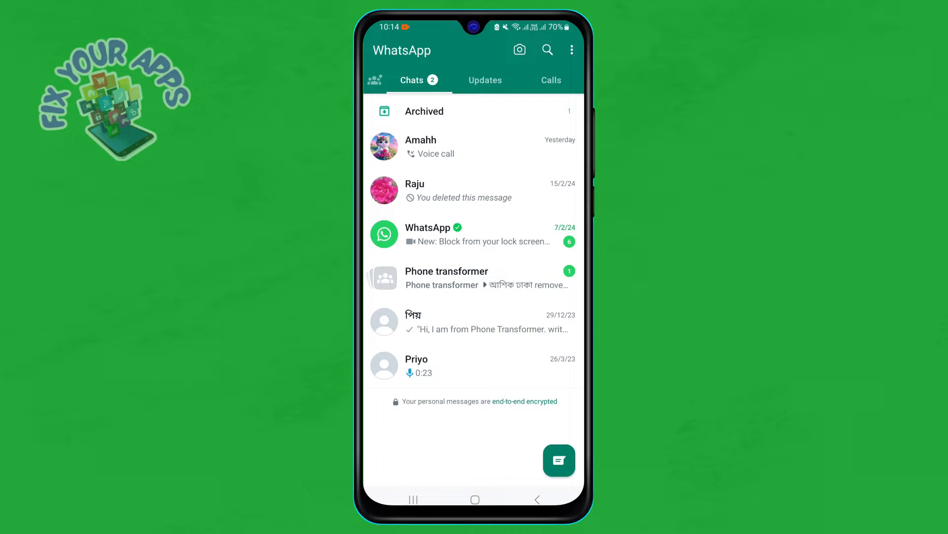
# Step: Reach WhatsApp Settings via the three-dot overflow menu
pyautogui.click(571, 49)
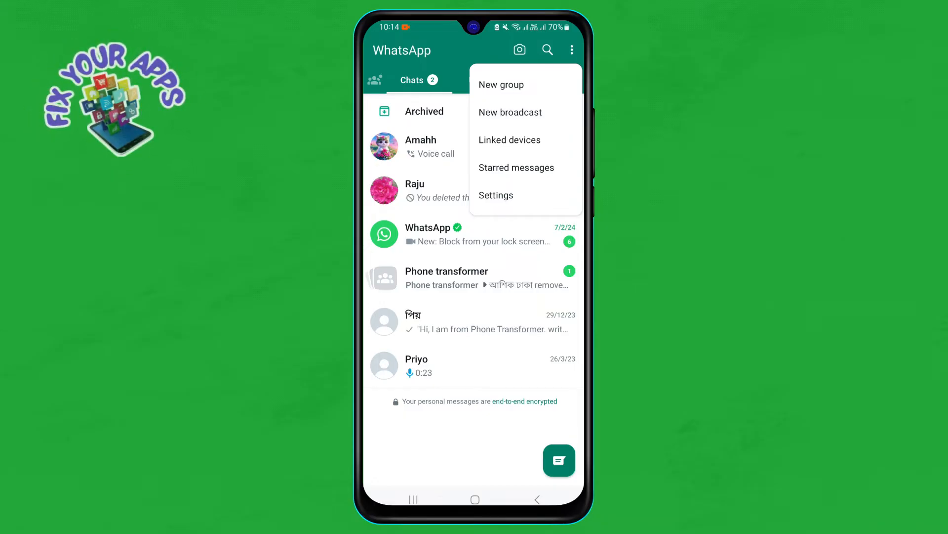
pyautogui.click(496, 194)
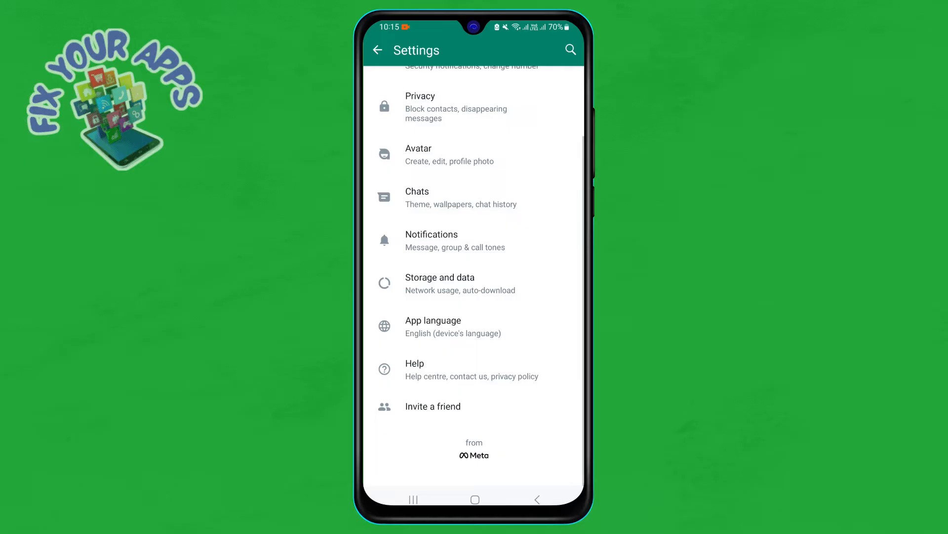
# Step: In Chats settings, switch off the 'Keep chats archived' option
pyautogui.click(461, 198)
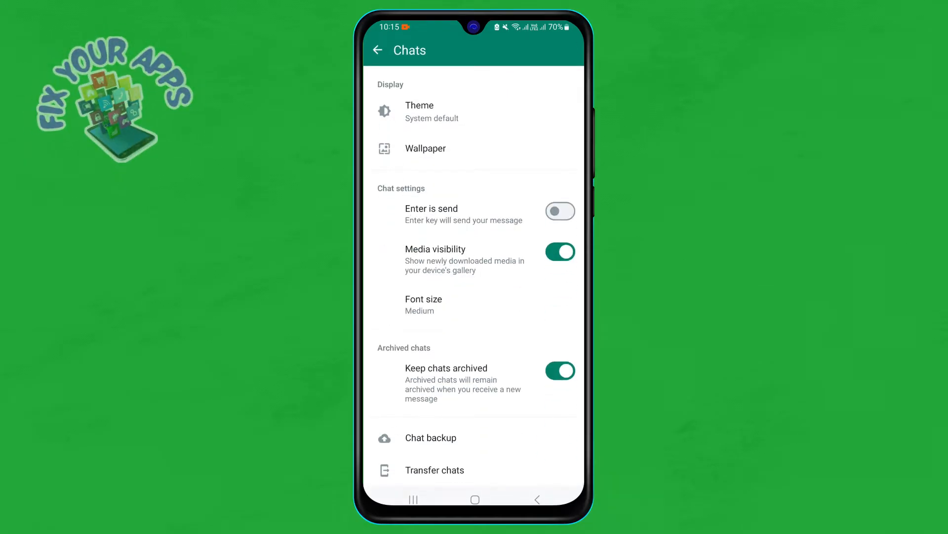
pyautogui.scroll(3)
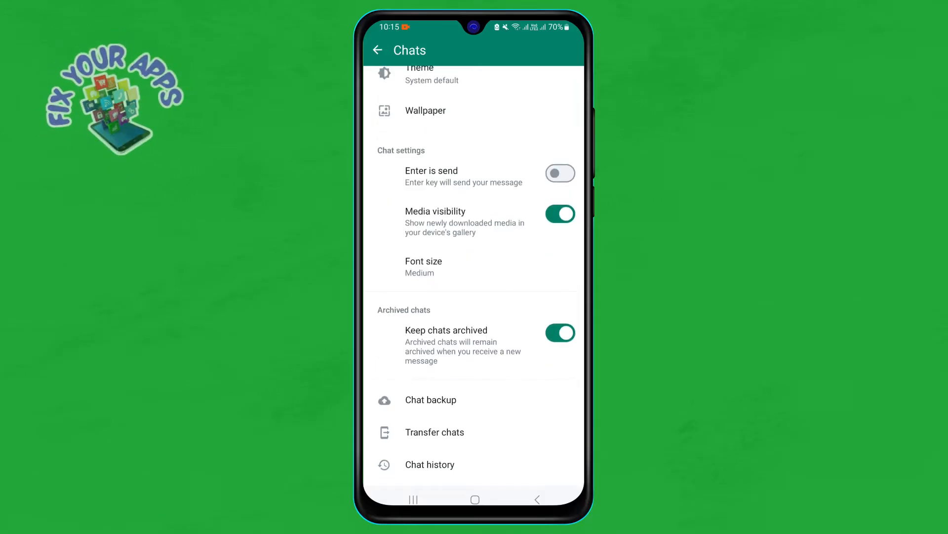
pyautogui.scroll(-3)
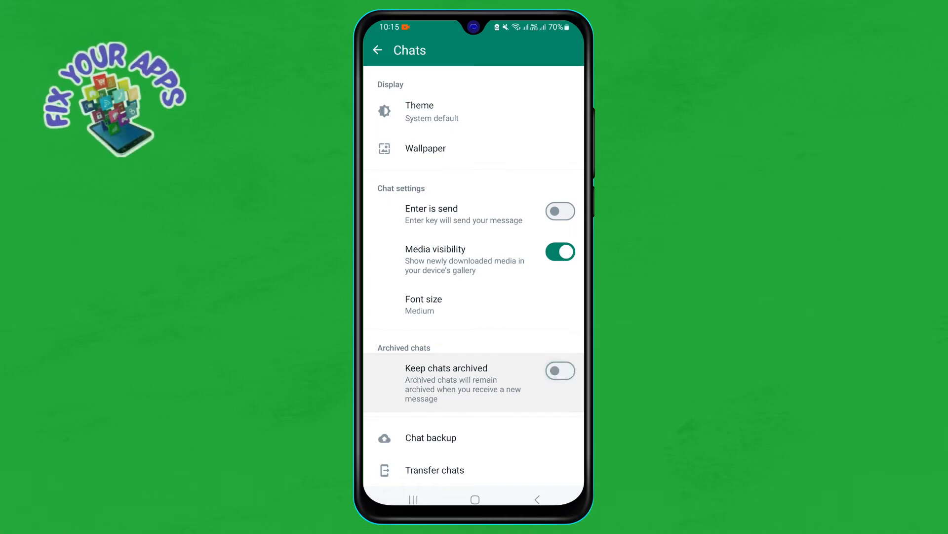
# Step: Turn 'Keep chats archived' back on and go to the Archived chats list
pyautogui.click(560, 370)
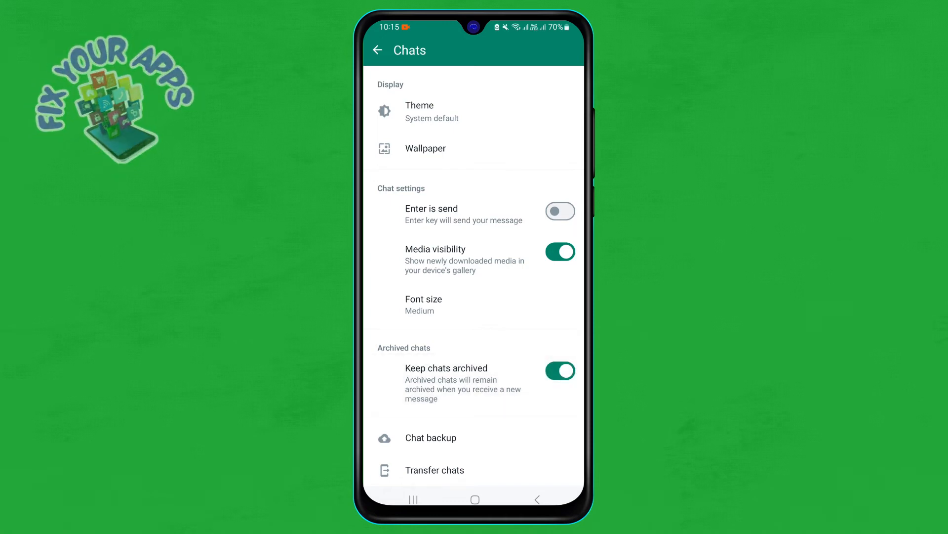
pyautogui.click(377, 51)
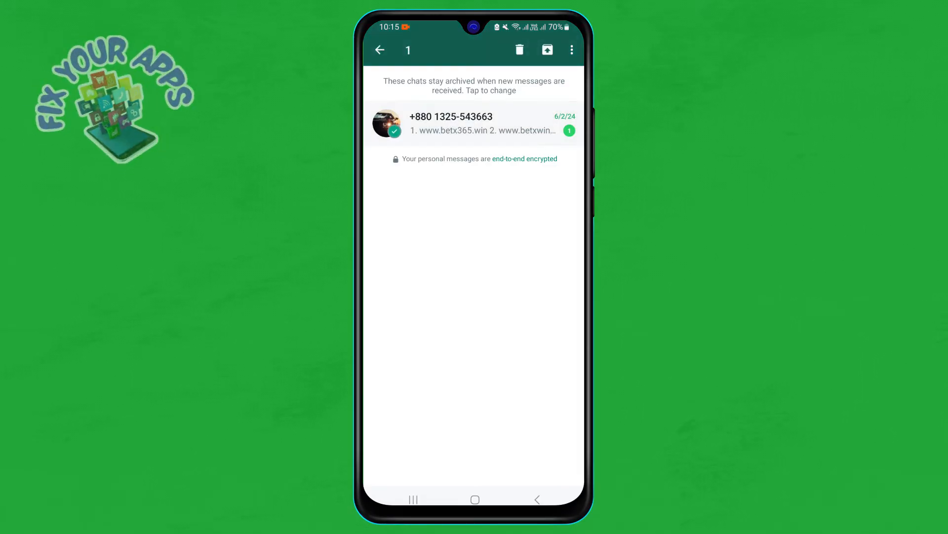
# Step: Select and unarchive the archived conversation, then return to the home screen
pyautogui.click(571, 49)
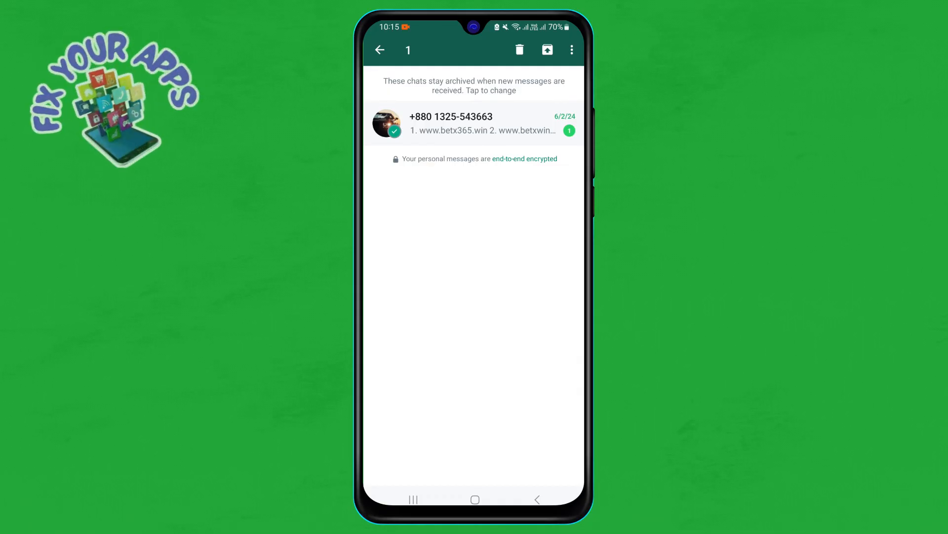
pyautogui.click(571, 49)
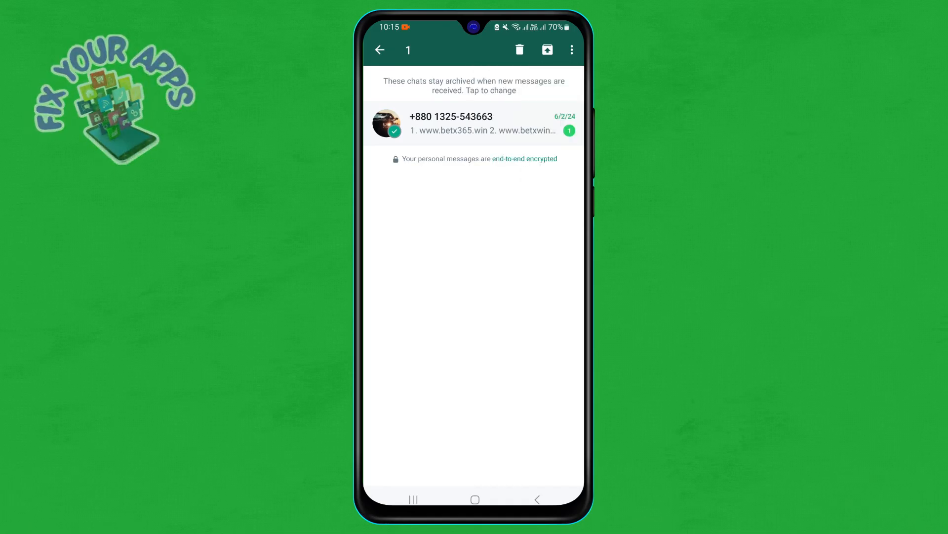
pyautogui.click(379, 49)
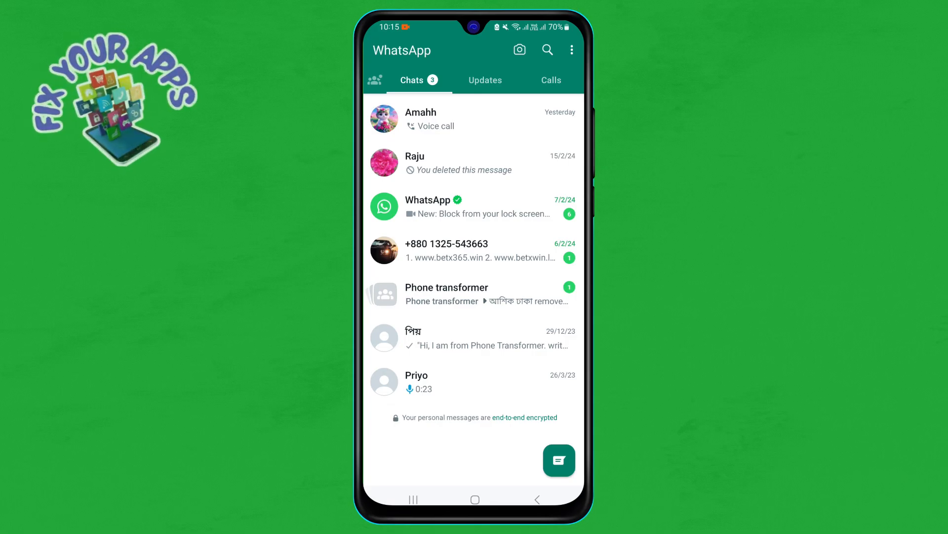
pyautogui.click(475, 499)
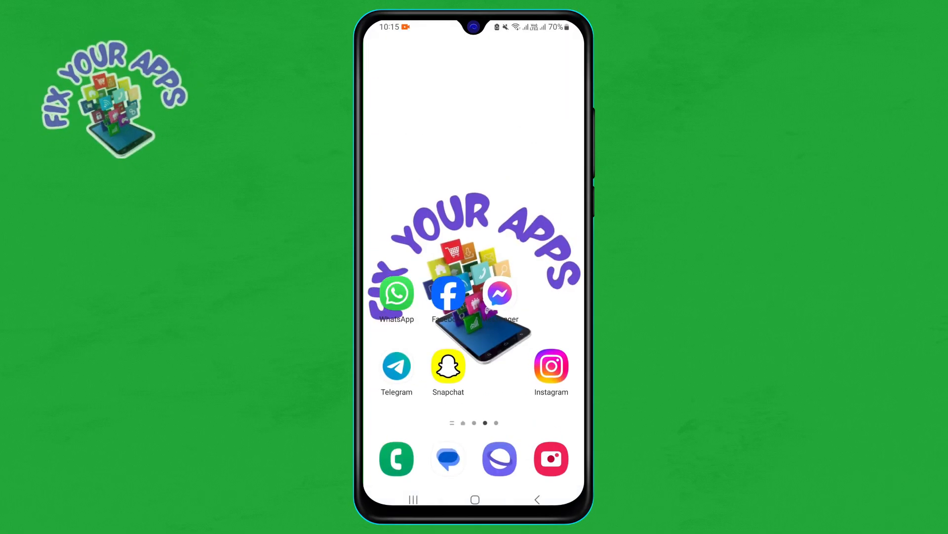